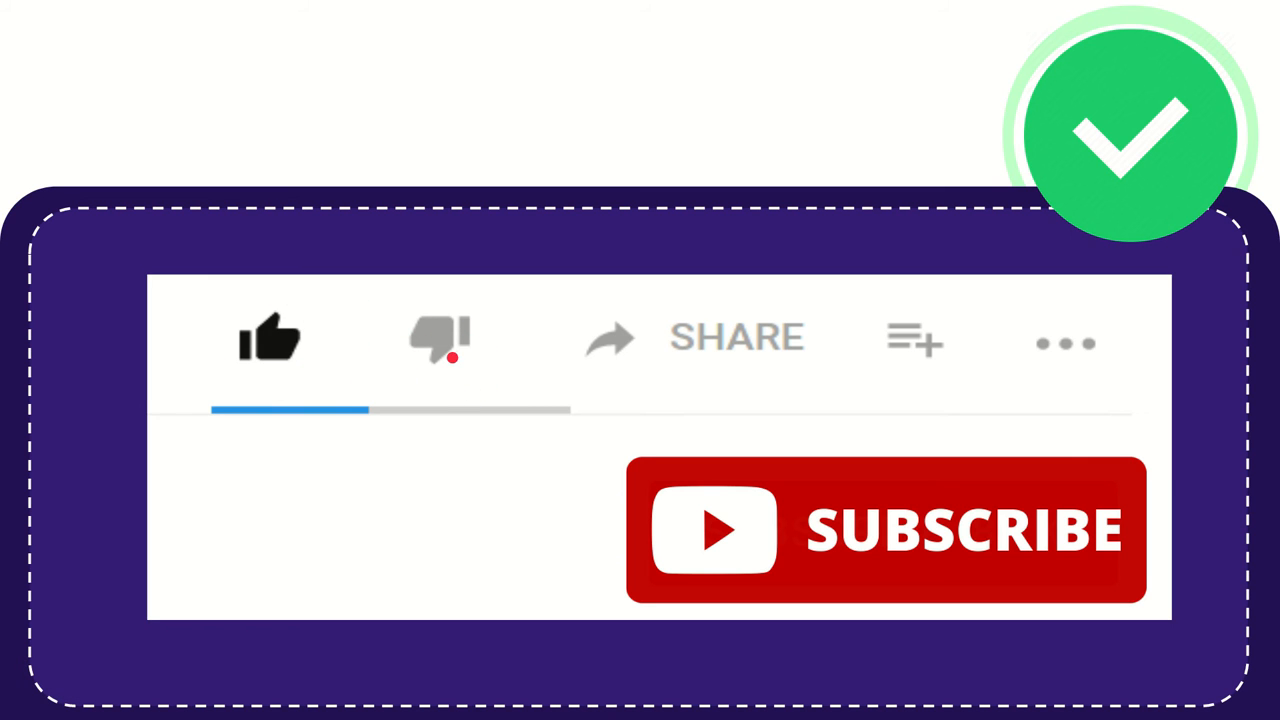
pyautogui.click(437, 338)
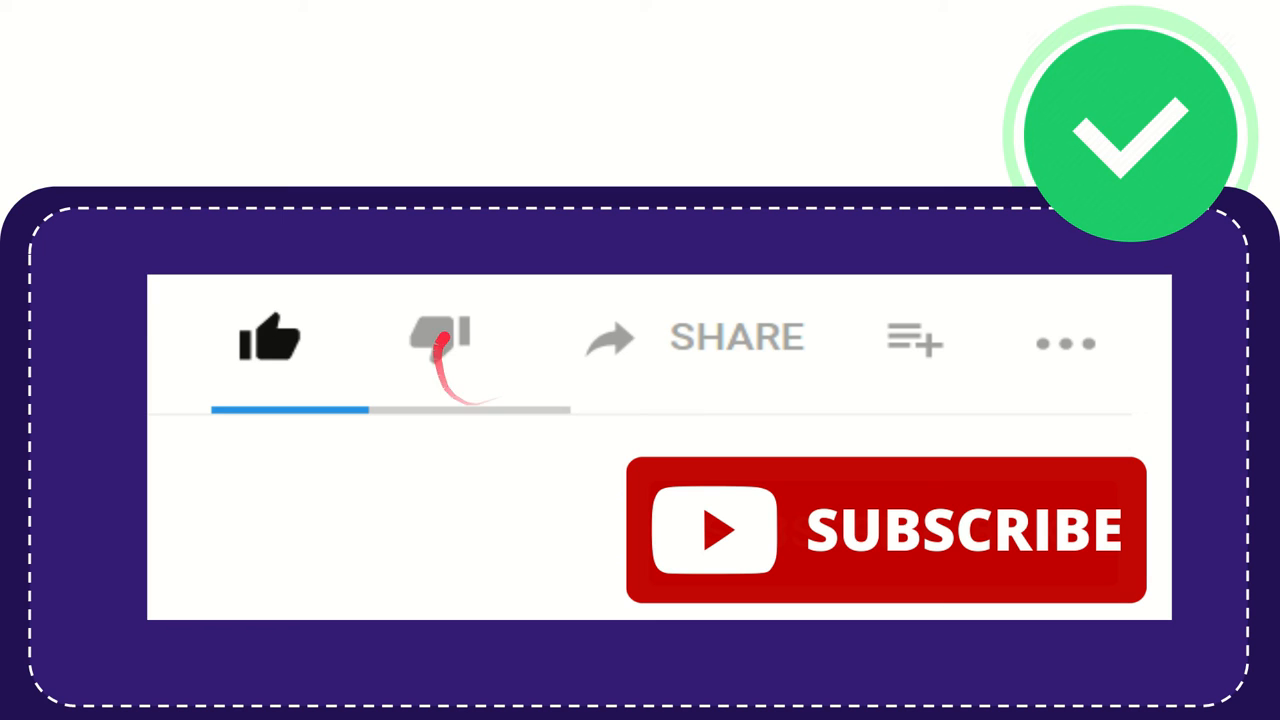